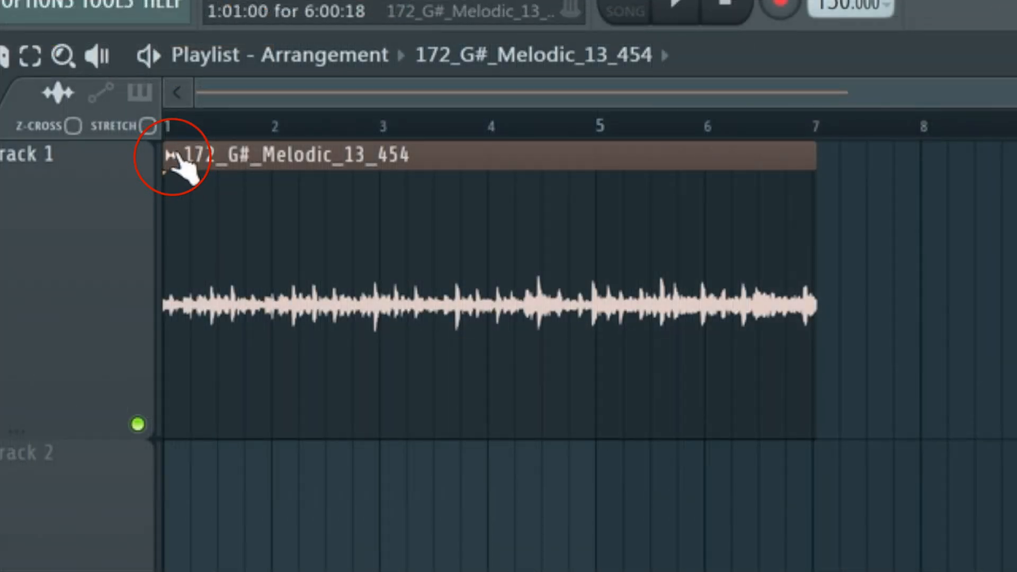
Create a Volume automation clip for the 172_G#_Melodic_13_454 loop via Automate > Volume.
{"action": "right_click", "coordinate": [189, 156]}
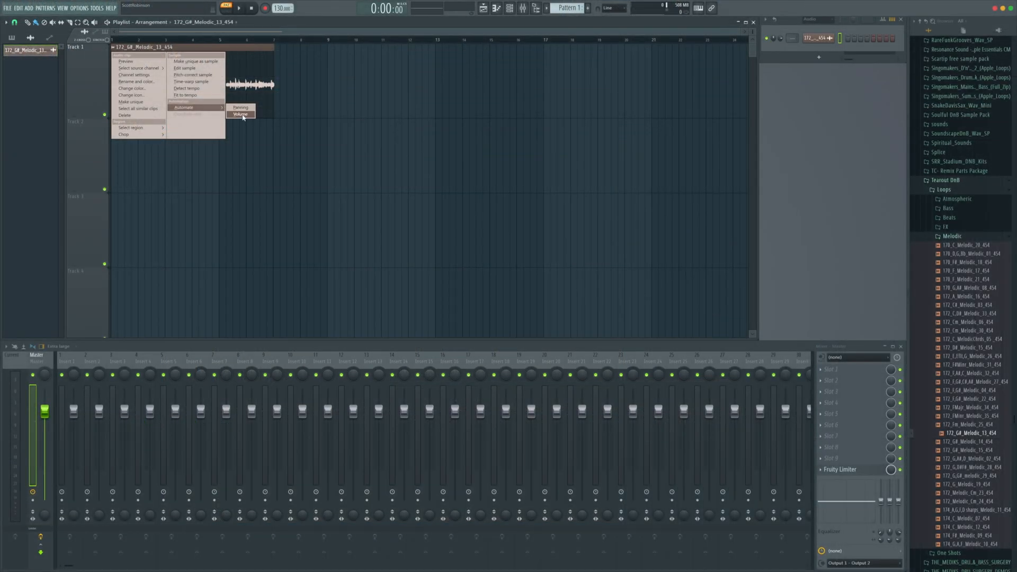
{"action": "left_click", "coordinate": [241, 114]}
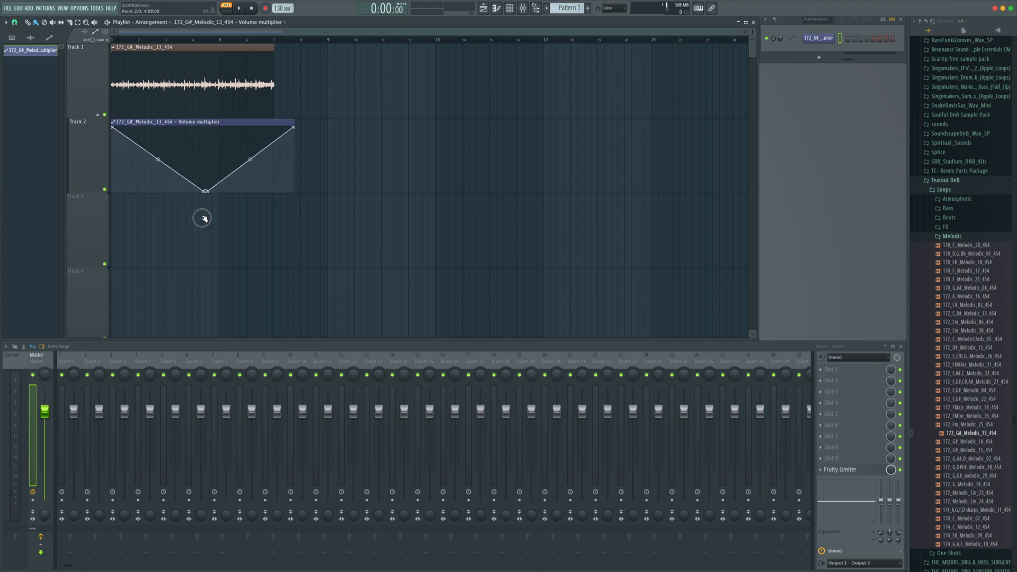
Audition the volume dip by playing and stopping the arrangement.
{"action": "left_click", "coordinate": [240, 8]}
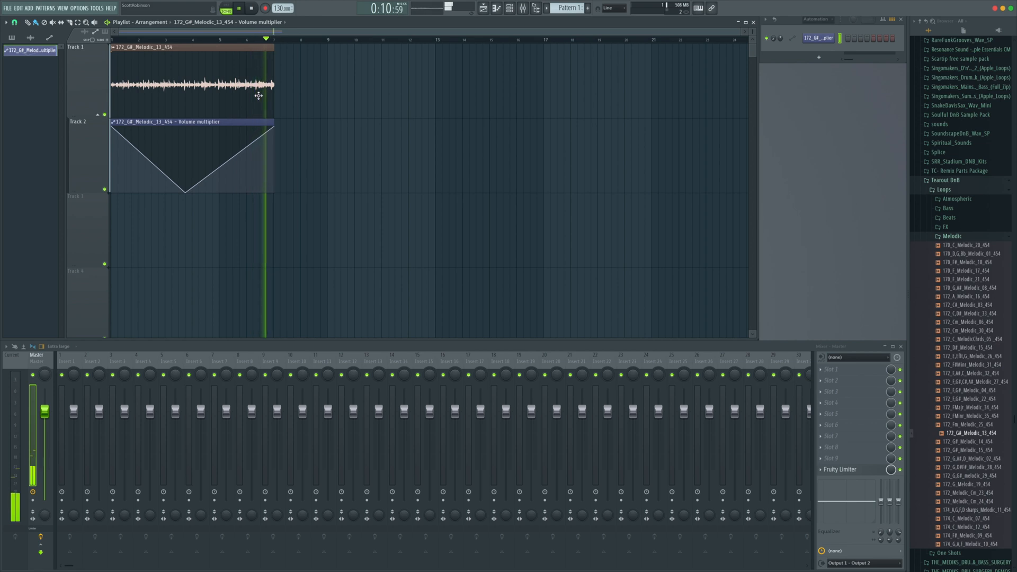
{"action": "left_click", "coordinate": [251, 7]}
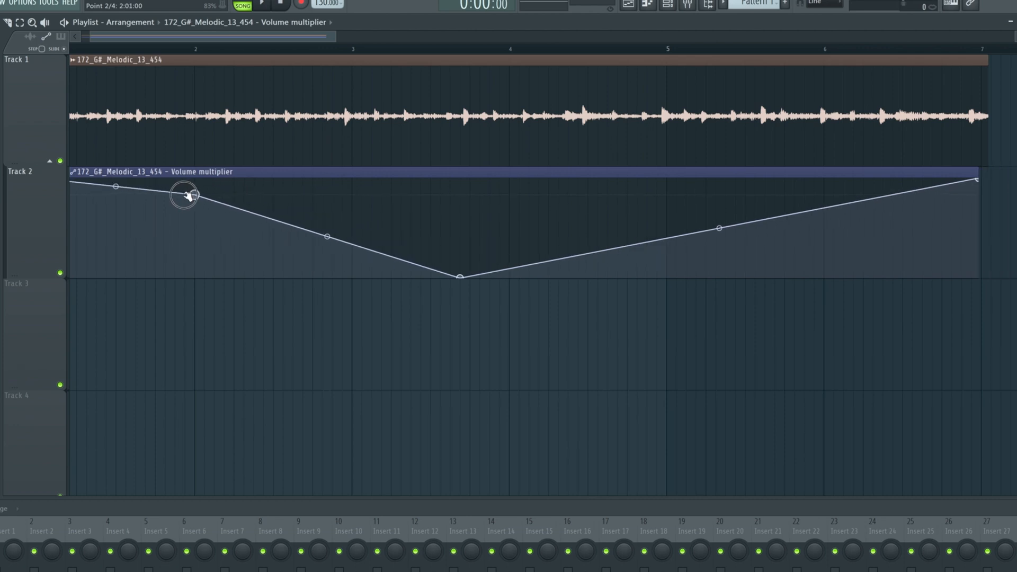
Move the new point near bar 2, snap edits to Step, and audition the steep curved drop.
{"action": "left_click_drag", "start_coordinate": [184, 195], "coordinate": [196, 194]}
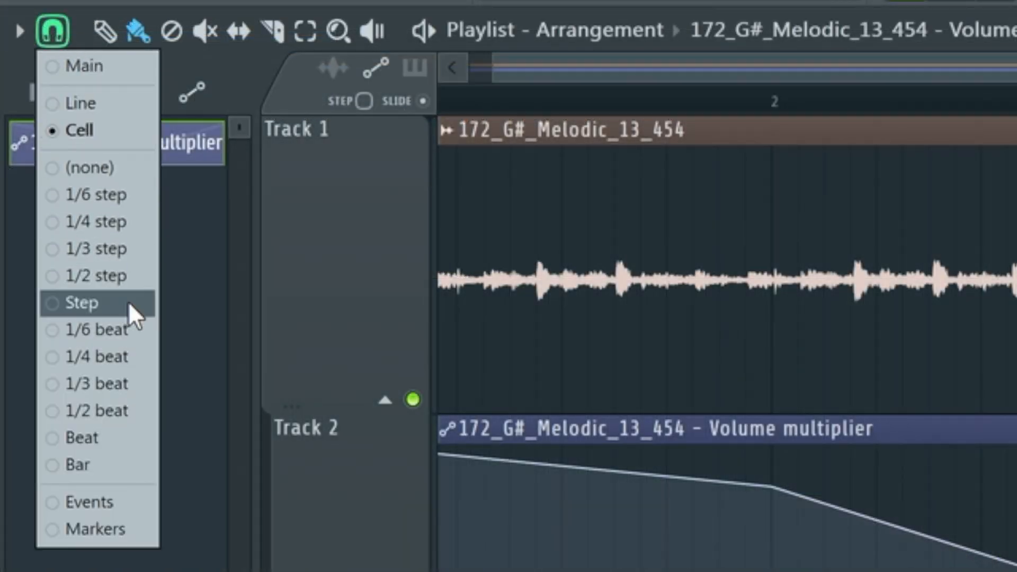
{"action": "left_click", "coordinate": [83, 302]}
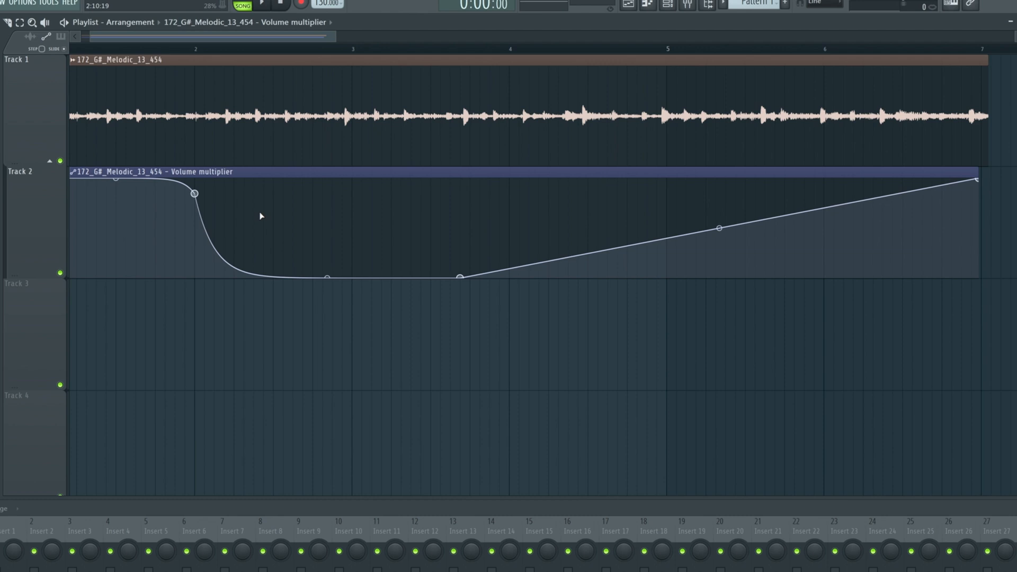
{"action": "left_click", "coordinate": [262, 6]}
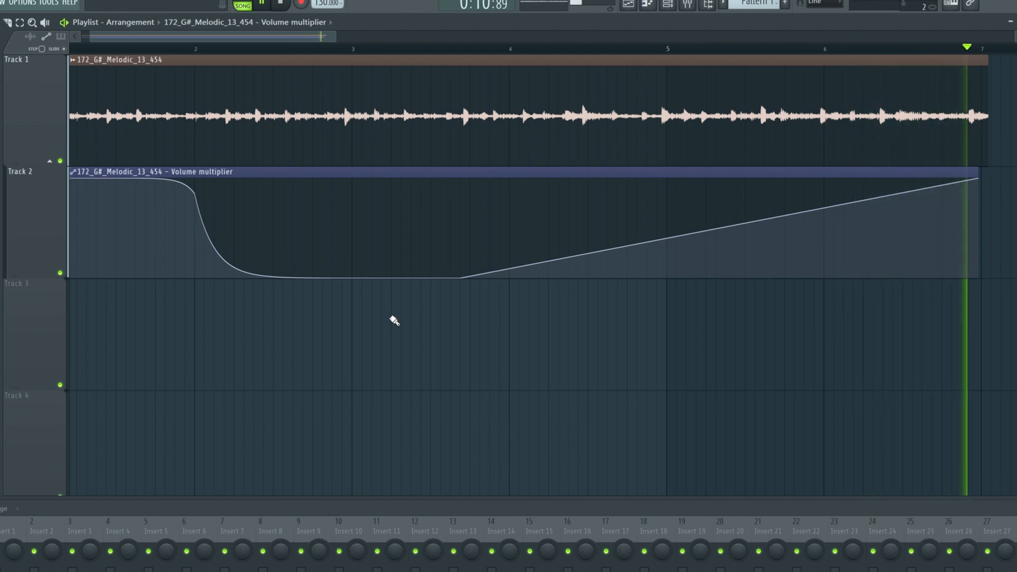
{"action": "left_click", "coordinate": [279, 5]}
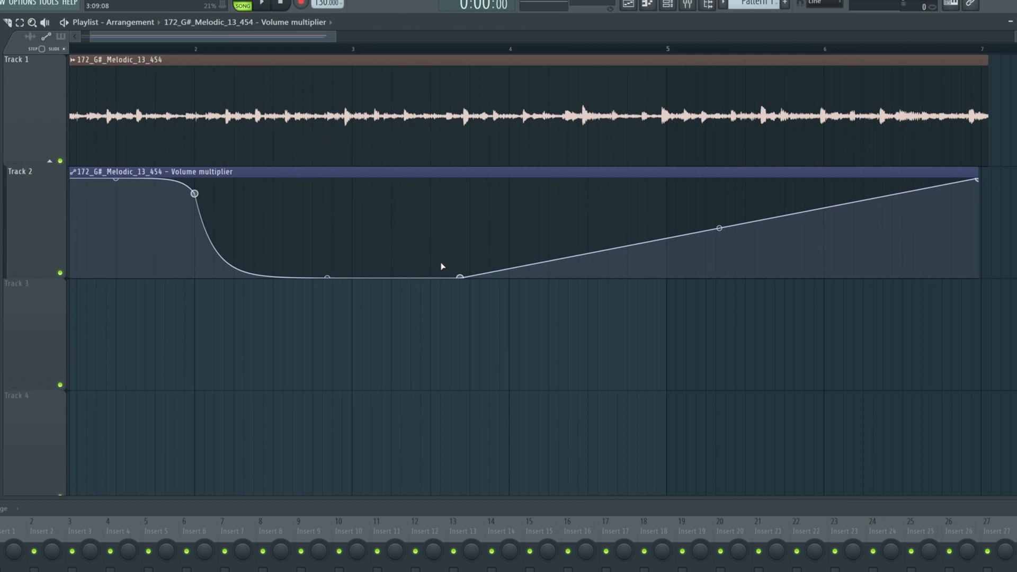
{"action": "mouse_move", "coordinate": [852, 188]}
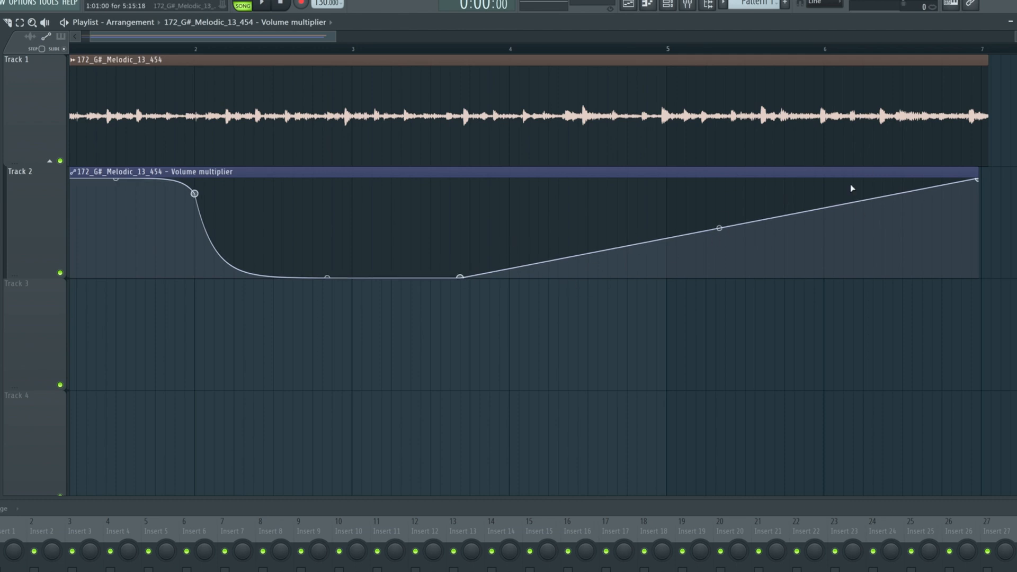
{"action": "mouse_move", "coordinate": [856, 222]}
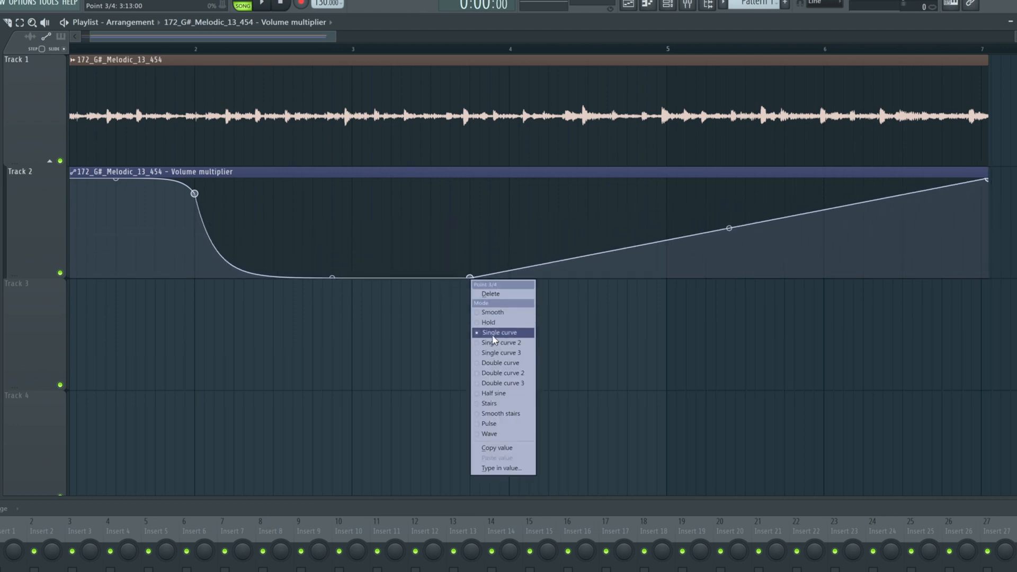
{"action": "mouse_move", "coordinate": [499, 342]}
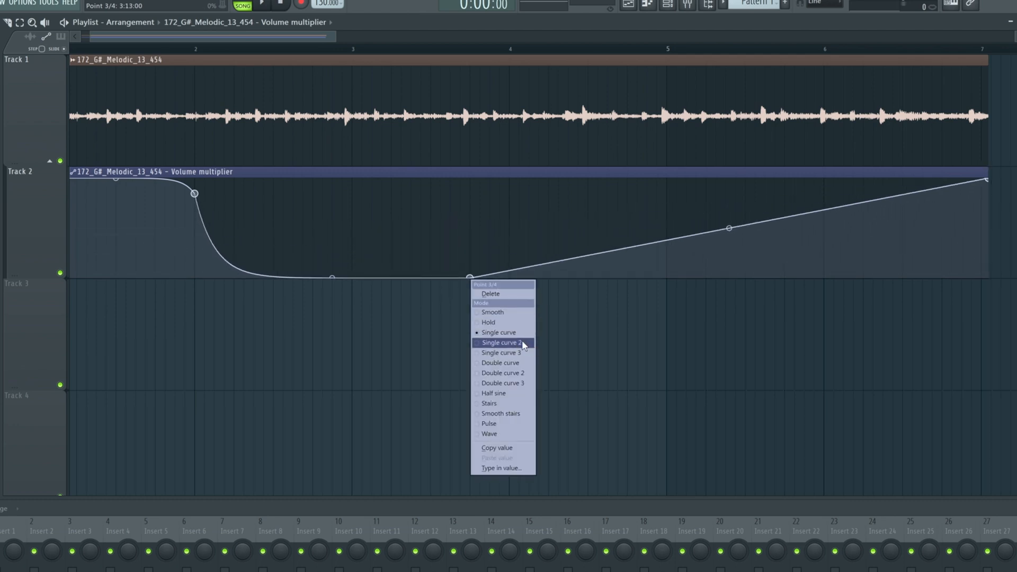
Change the bottom point's mode to Single curve 2, then try another curve type for the dip.
{"action": "left_click", "coordinate": [499, 342]}
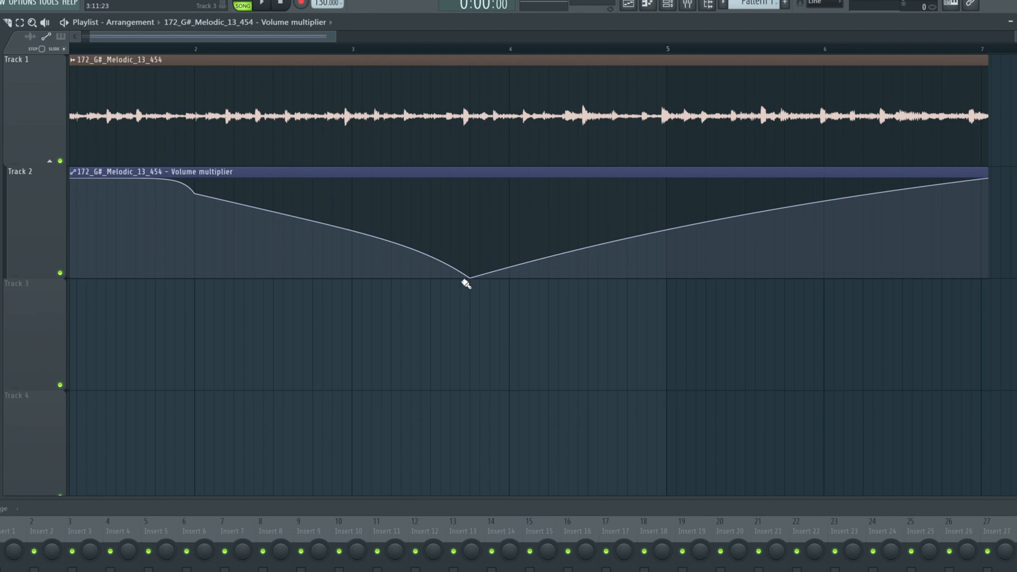
{"action": "right_click", "coordinate": [469, 276]}
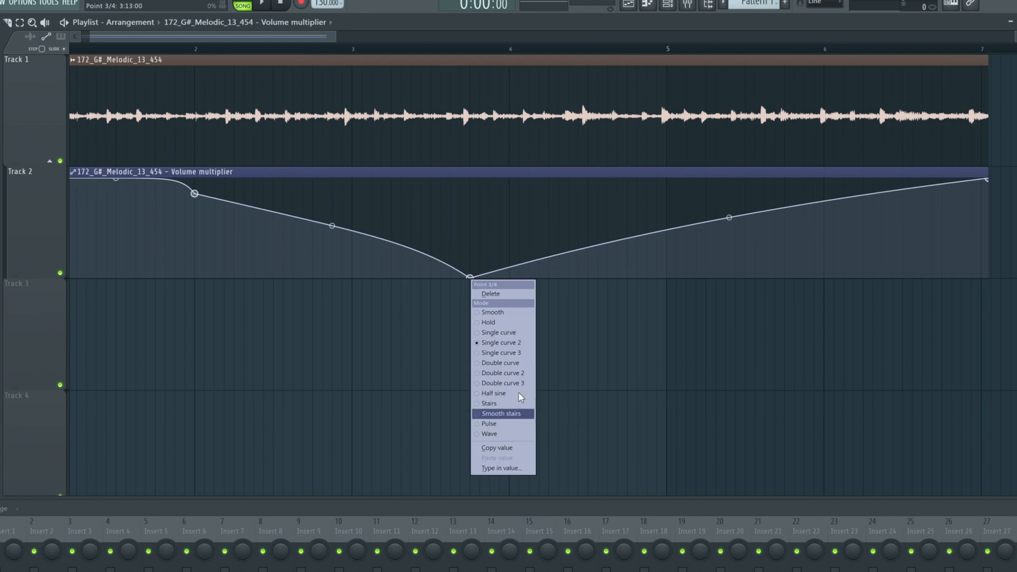
{"action": "left_click", "coordinate": [501, 414]}
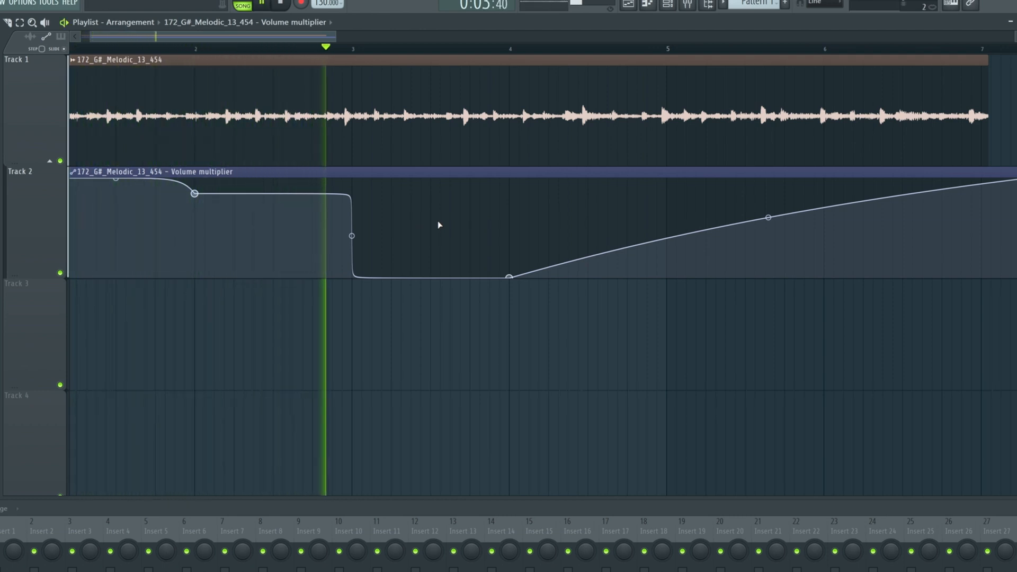
Set the bottom point to Stairs and adjust tension into repeating triangle pulses between bars 2 and 4.
{"action": "right_click", "coordinate": [510, 276]}
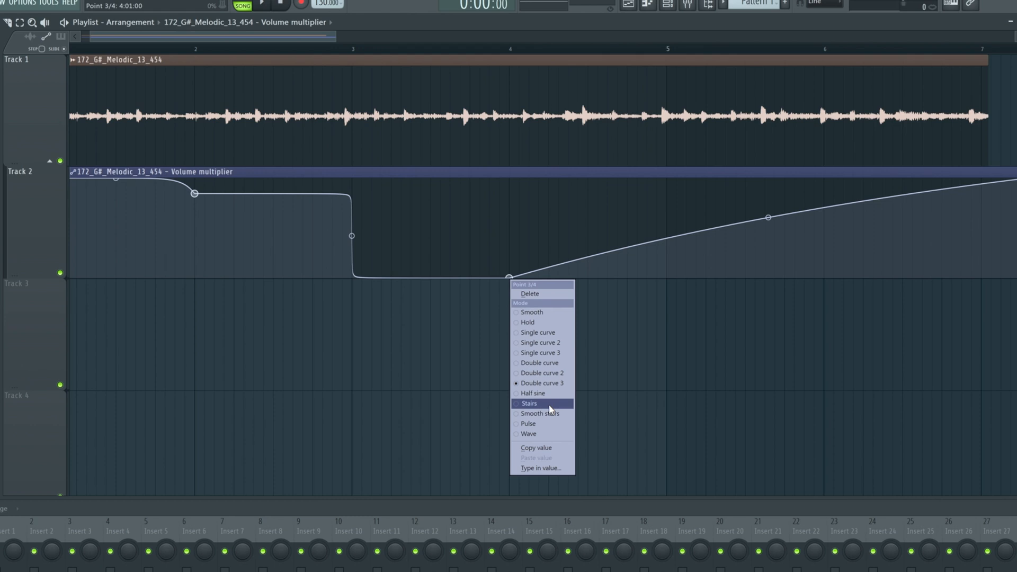
{"action": "left_click", "coordinate": [530, 403]}
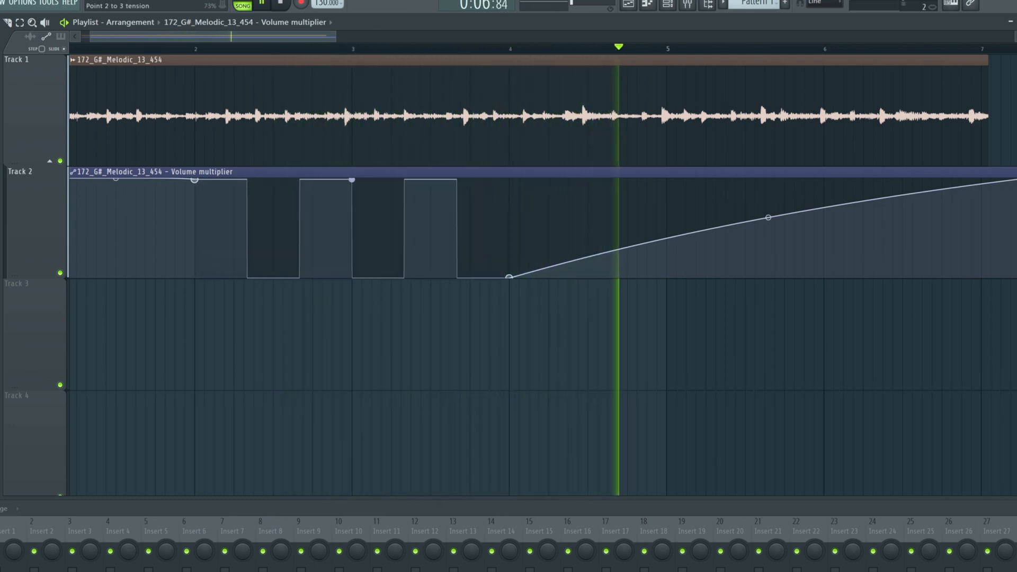
{"action": "left_click", "coordinate": [185, 49]}
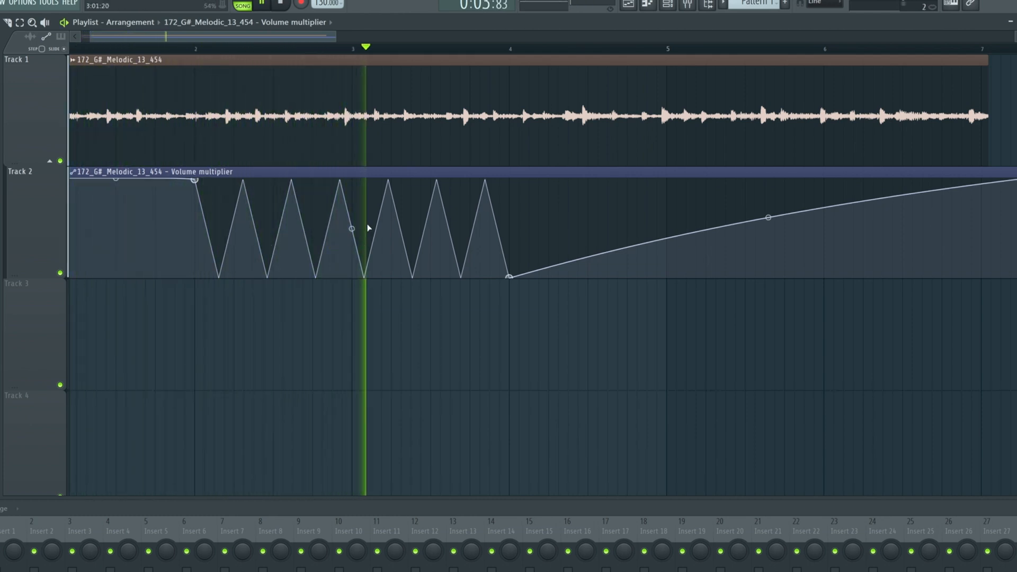
{"action": "right_click", "coordinate": [510, 277]}
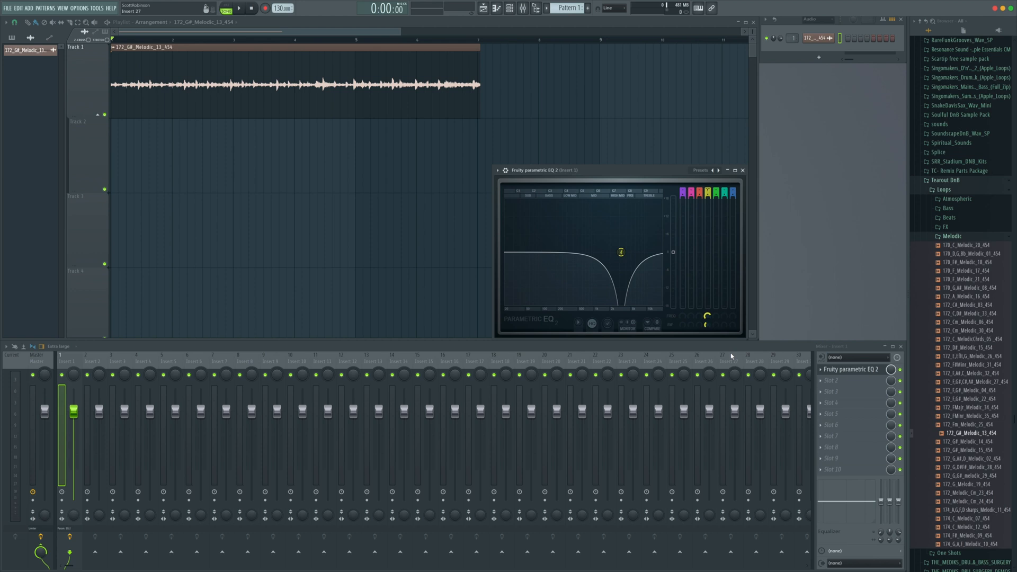
{"action": "mouse_move", "coordinate": [296, 105]}
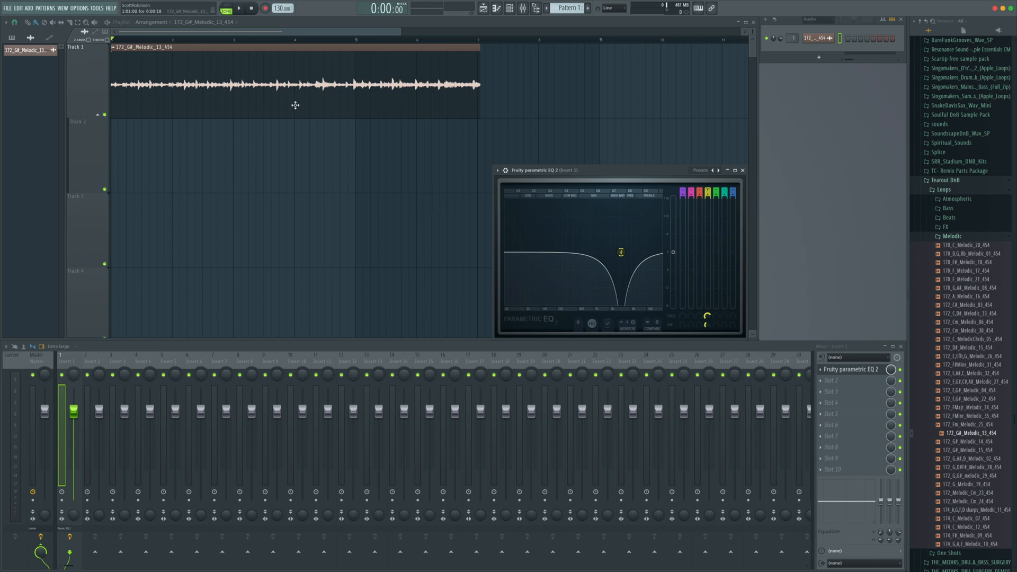
{"action": "mouse_move", "coordinate": [134, 77]}
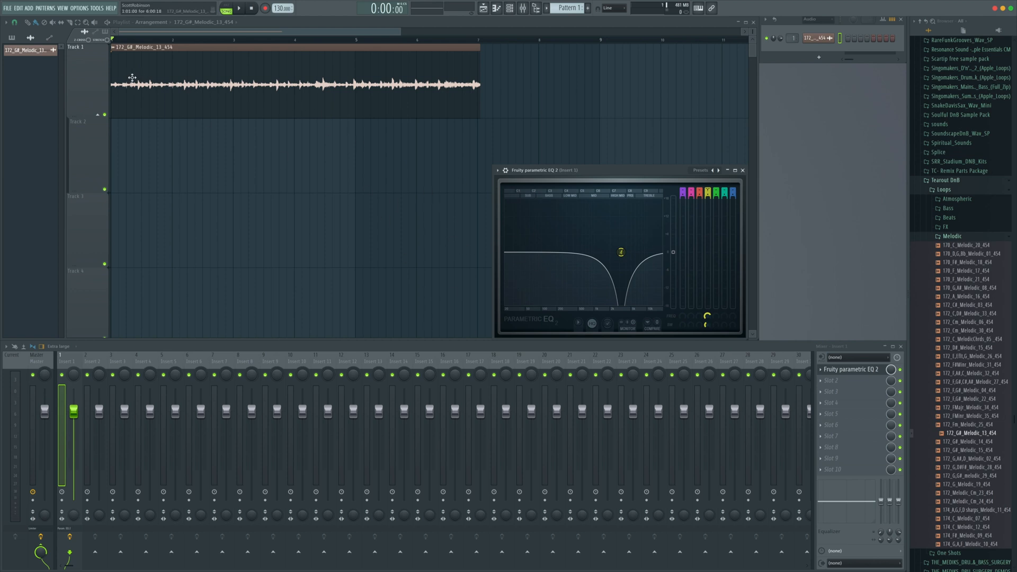
Create an automation clip for the last-tweaked Parametric EQ 2 band 4 frequency.
{"action": "left_click", "coordinate": [98, 8]}
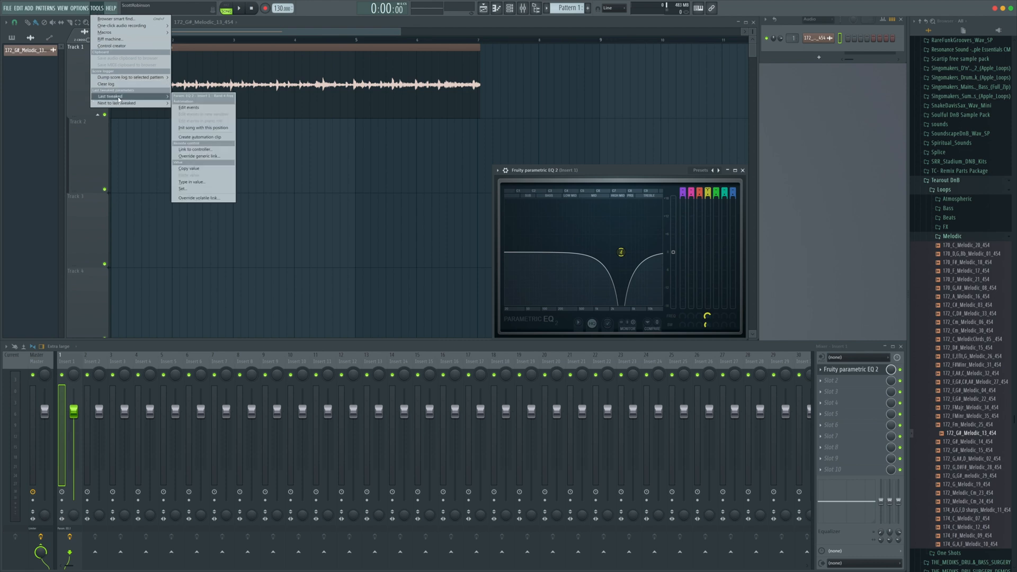
{"action": "left_click", "coordinate": [199, 137]}
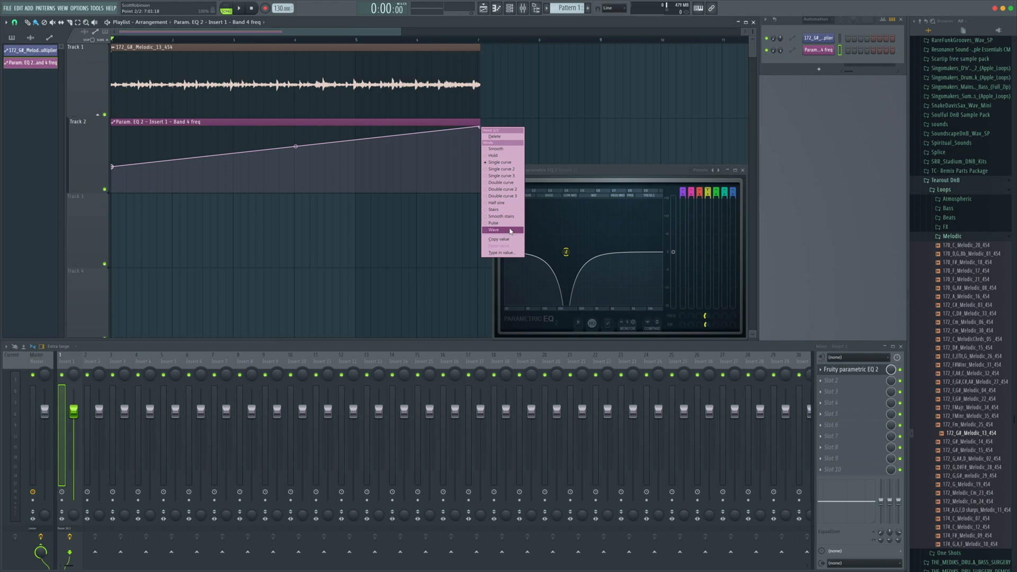
Shape the band 4 frequency ramp into a repeating sine wave and play it back.
{"action": "left_click", "coordinate": [495, 230]}
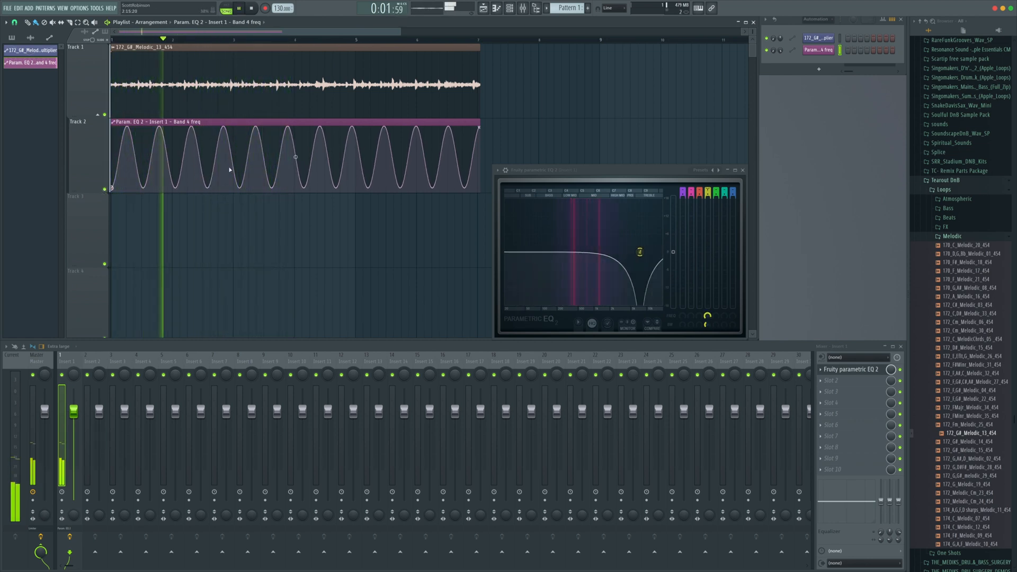
{"action": "left_click", "coordinate": [251, 7]}
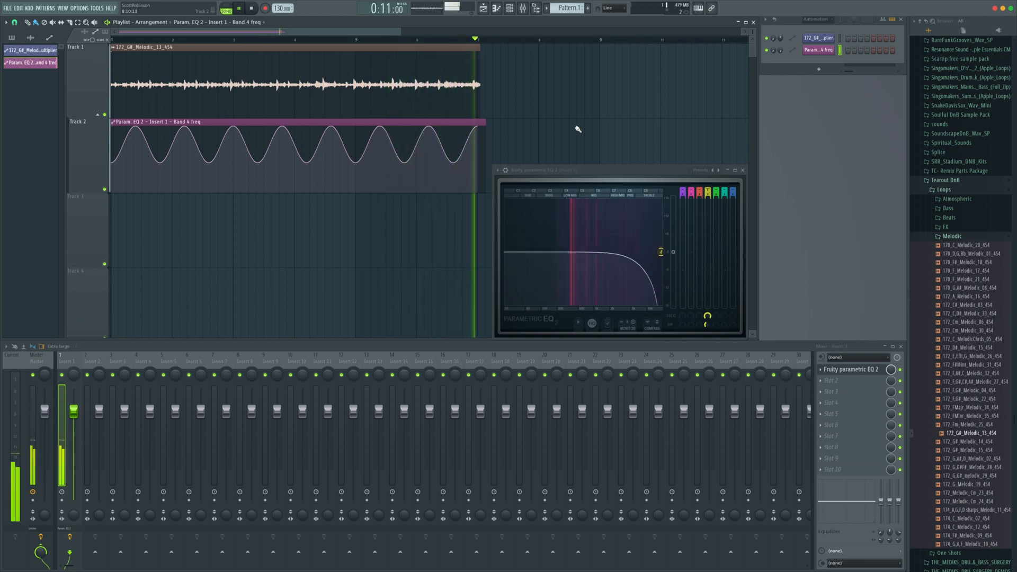
{"action": "left_click", "coordinate": [252, 7]}
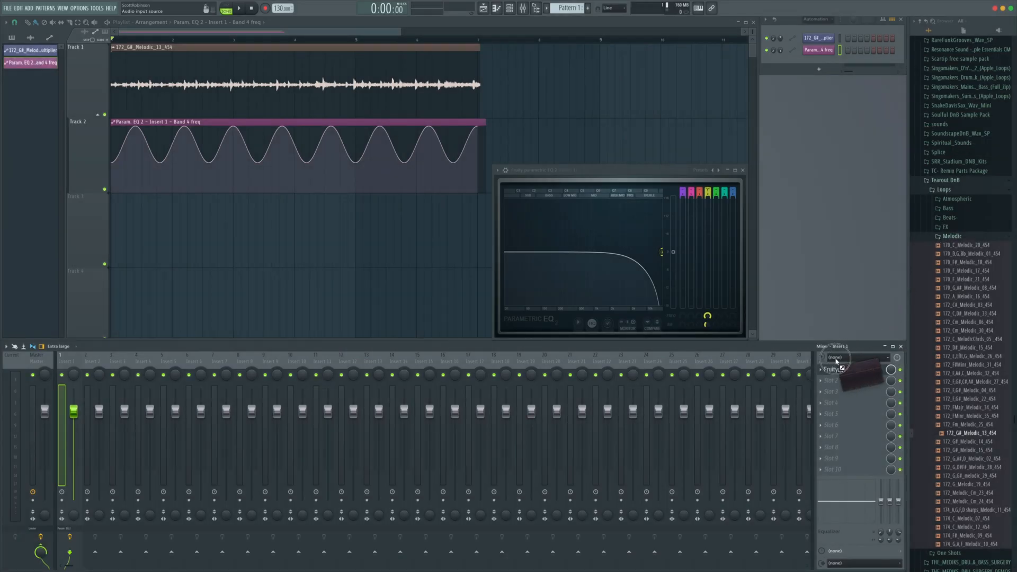
Load FabFilter Pro-Q 2 on the insert with a High Cut band around 1 kHz, then return to the playlist.
{"action": "left_click", "coordinate": [835, 357]}
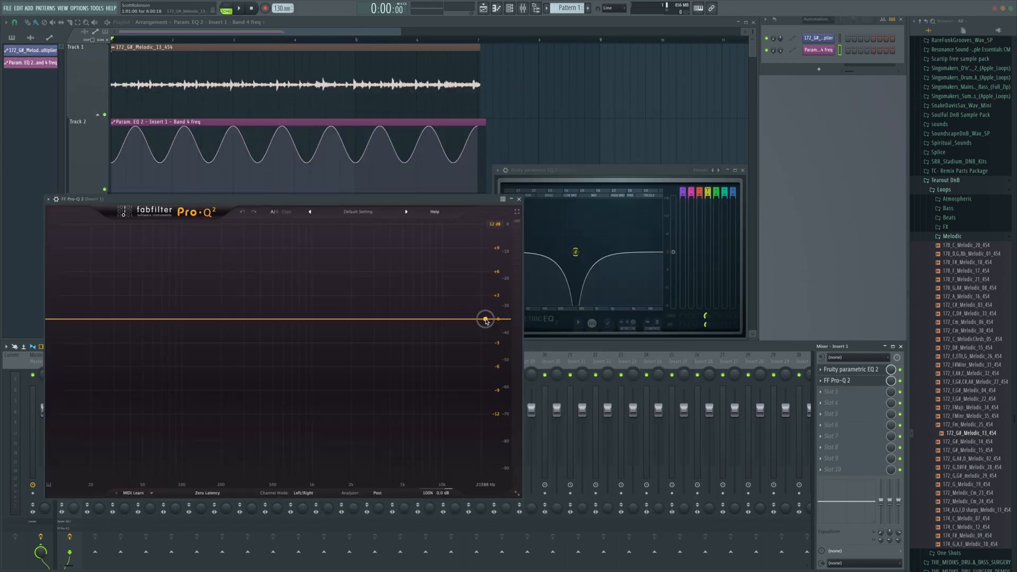
{"action": "left_click", "coordinate": [486, 319]}
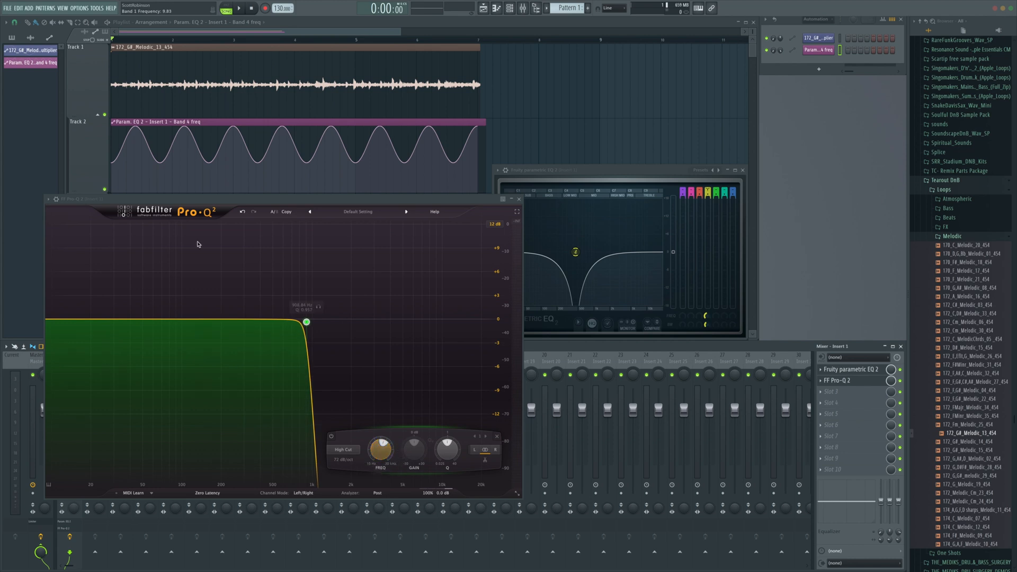
{"action": "left_click", "coordinate": [518, 198]}
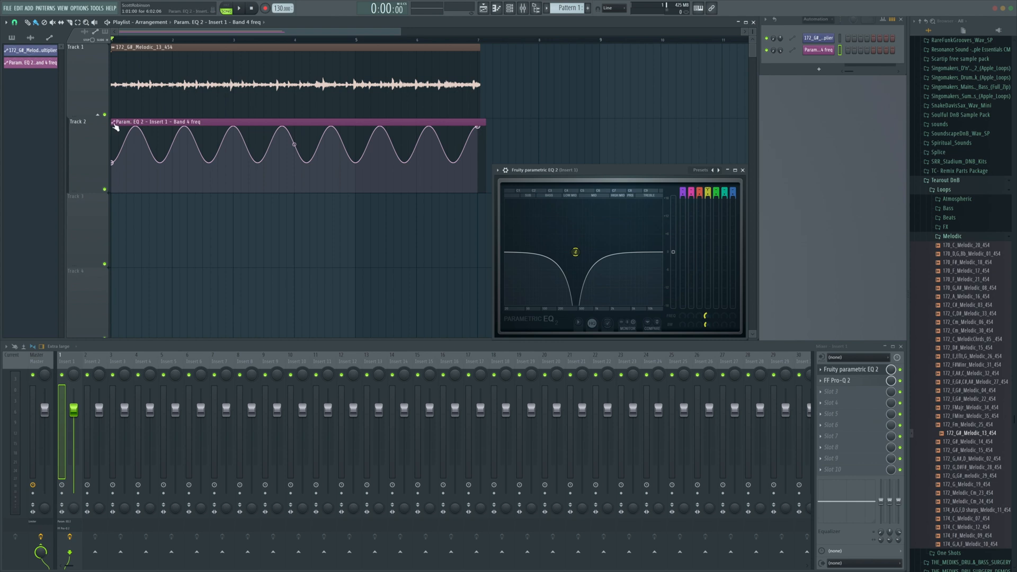
{"action": "right_click", "coordinate": [114, 125]}
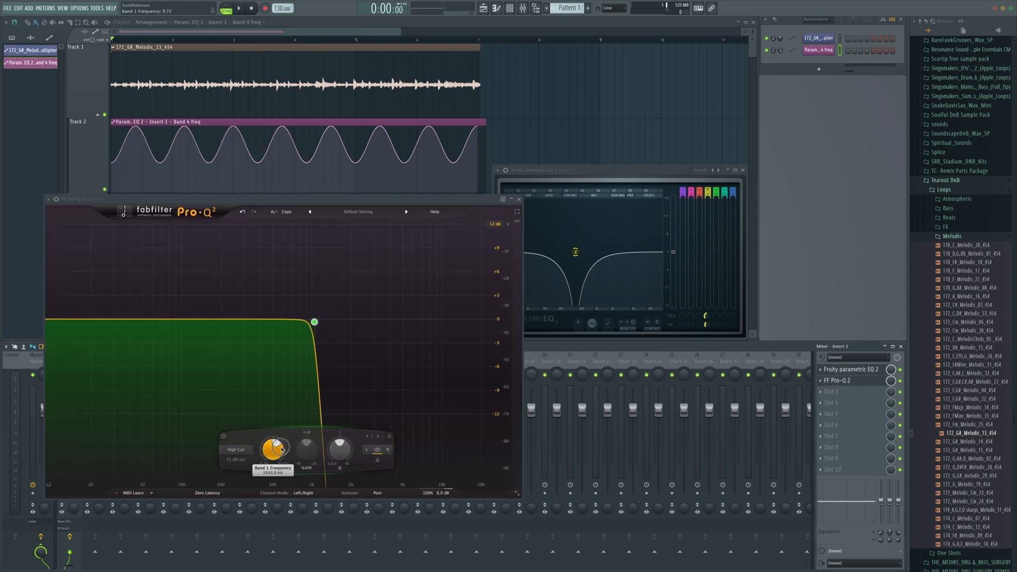
Link Pro-Q 2's band 1 frequency to the band 4 frequency clip as an internal controller.
{"action": "left_click", "coordinate": [518, 198]}
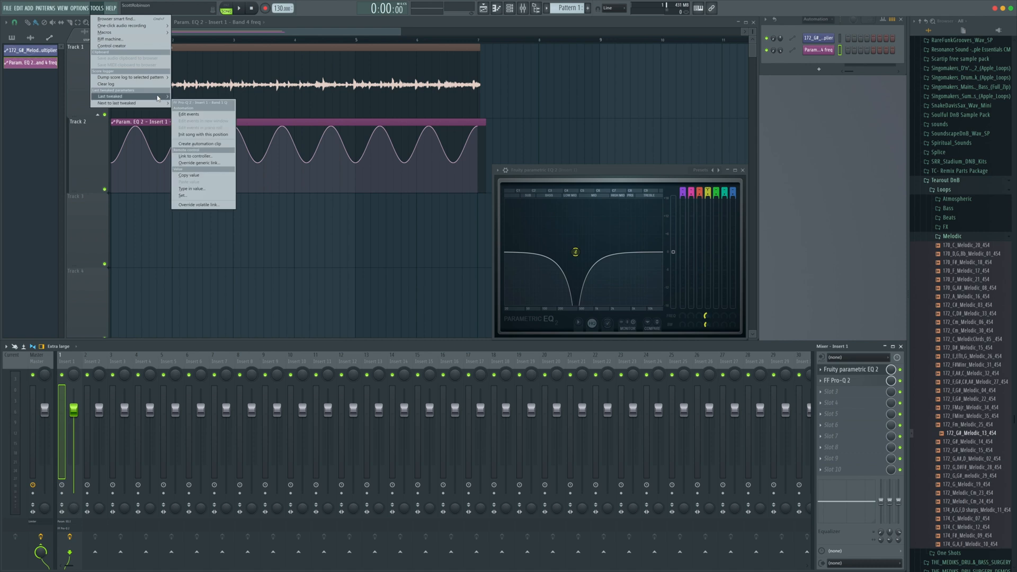
{"action": "left_click", "coordinate": [194, 156]}
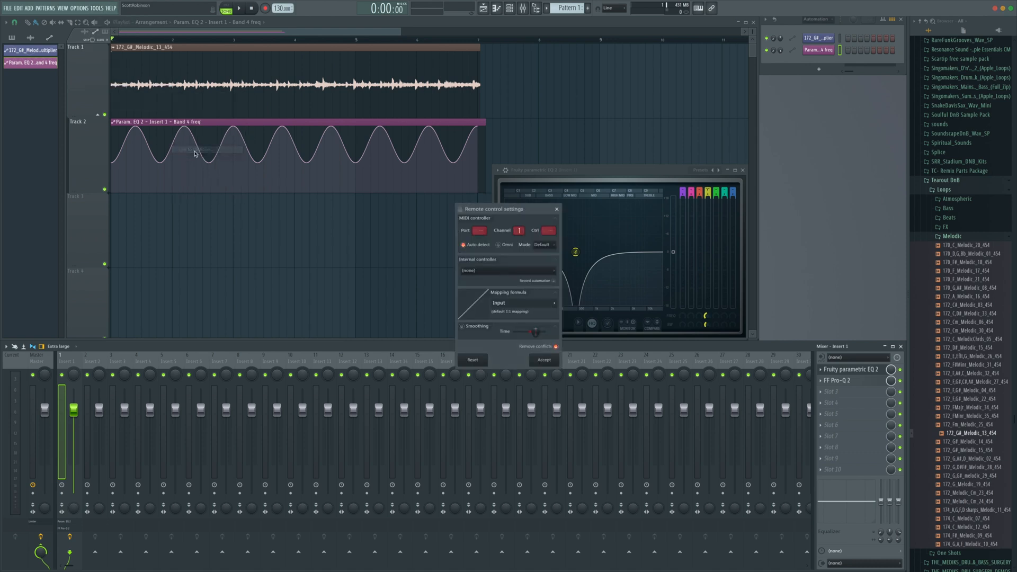
{"action": "left_click", "coordinate": [507, 270]}
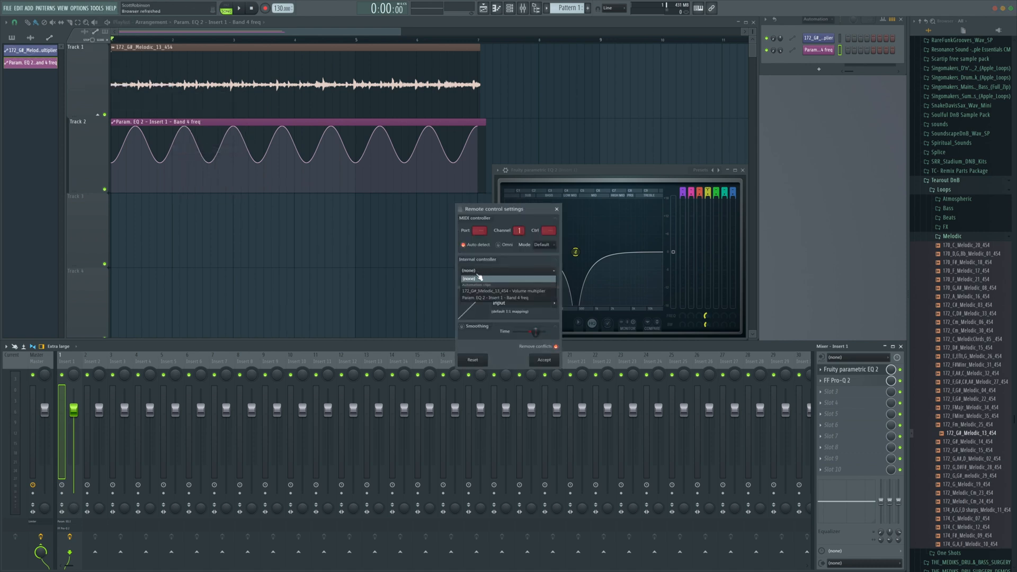
{"action": "mouse_move", "coordinate": [508, 298]}
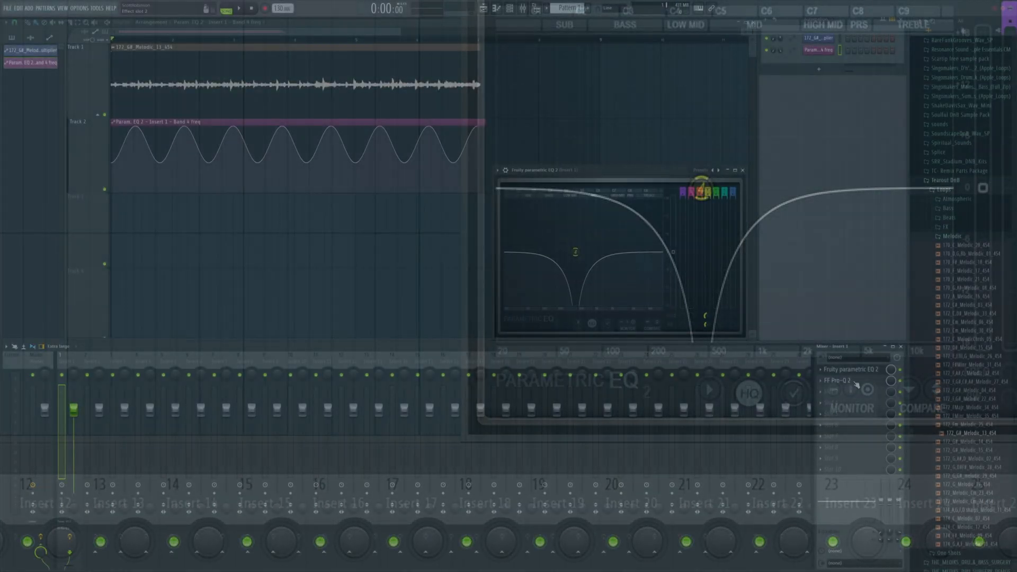
{"action": "left_click", "coordinate": [837, 380]}
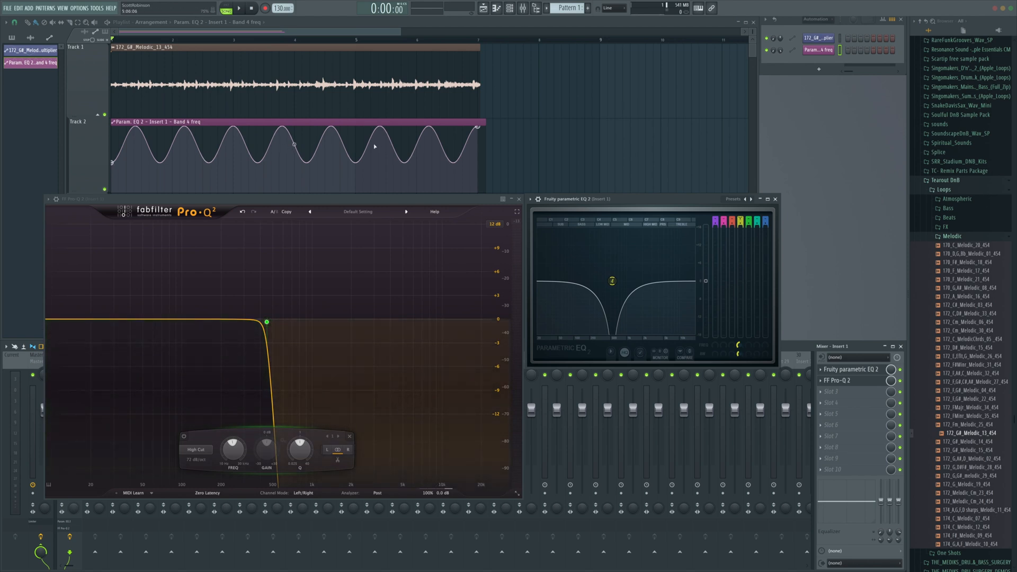
Clear the playlist clips and place 172_G_Bass_40_454 from the Bass folder on Track 1.
{"action": "left_click", "coordinate": [266, 322]}
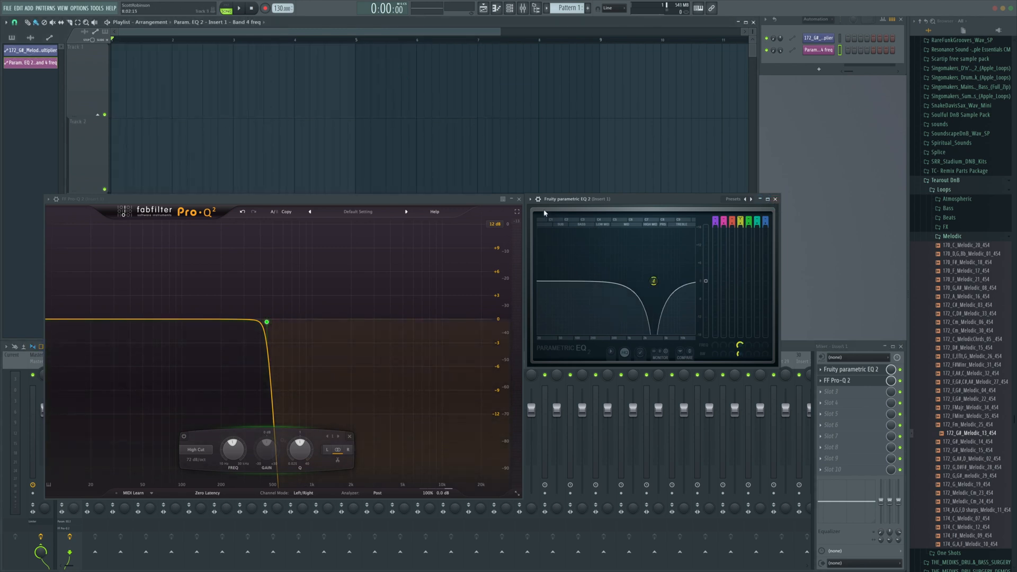
{"action": "left_click", "coordinate": [775, 198]}
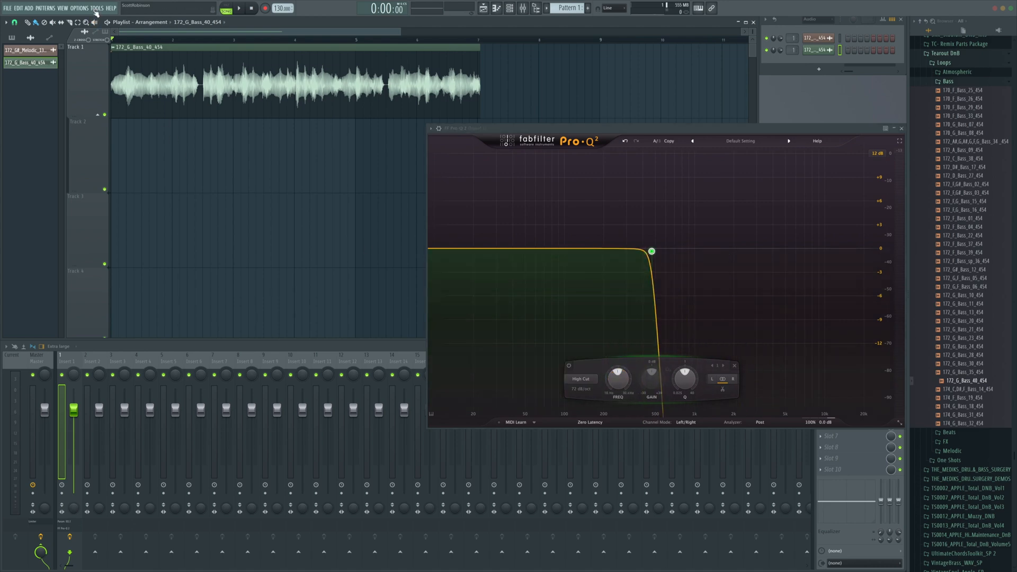
Create an automation clip for Pro-Q 2 band 1 frequency via Tools > Last tweaked and shape it into a repeating wave.
{"action": "left_click", "coordinate": [99, 7]}
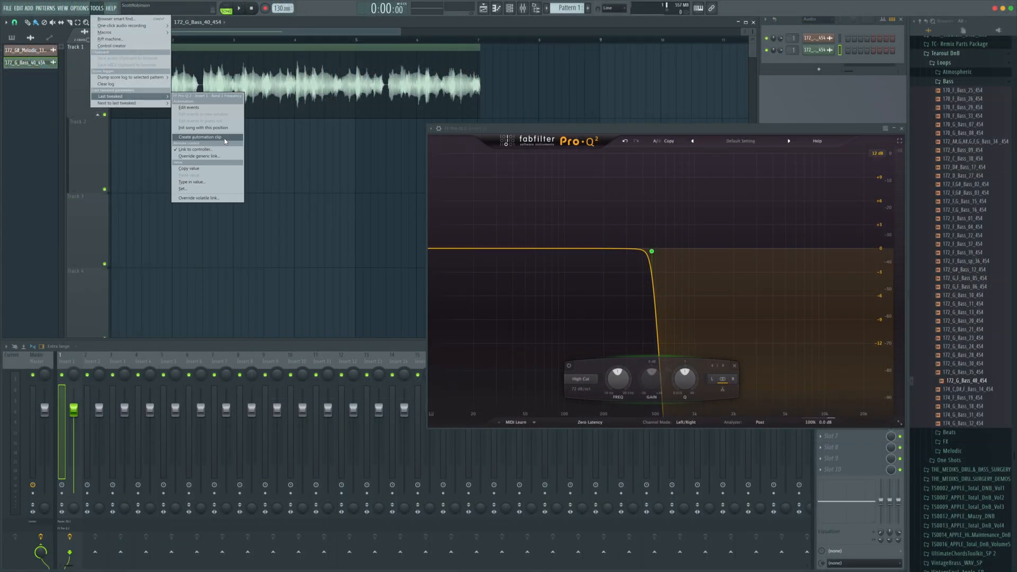
{"action": "left_click", "coordinate": [198, 136]}
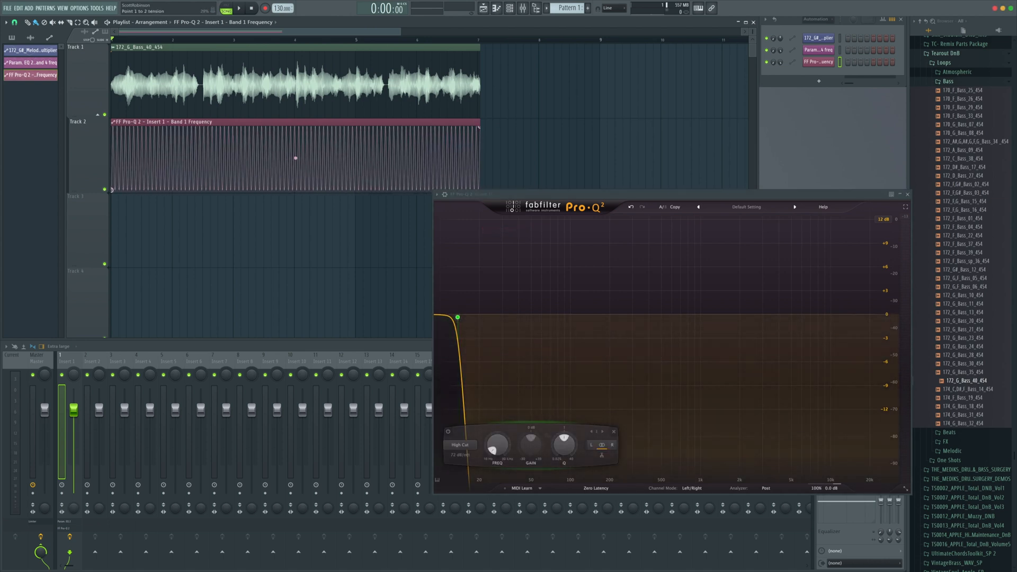
{"action": "left_click", "coordinate": [239, 7]}
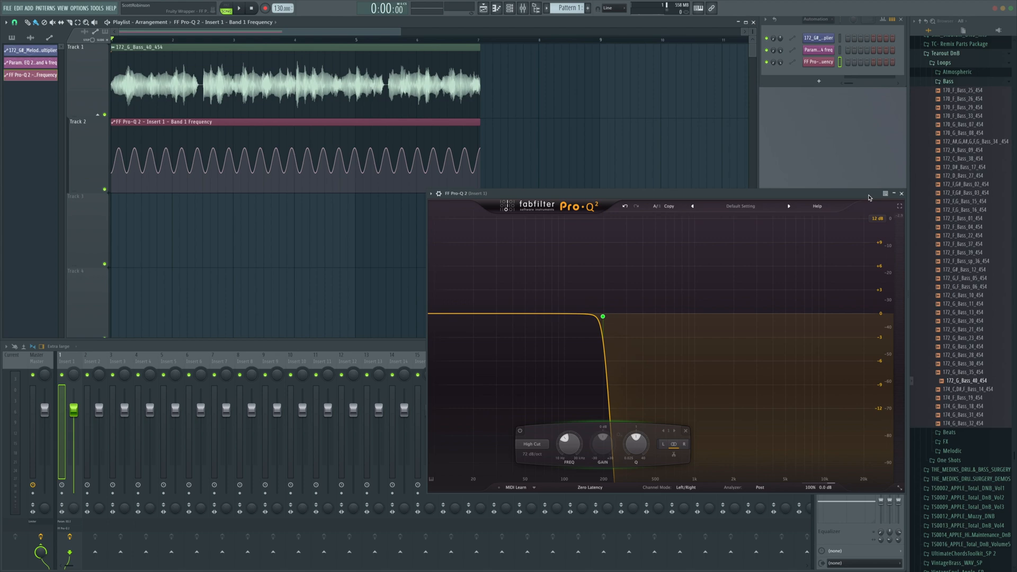
{"action": "mouse_move", "coordinate": [866, 199]}
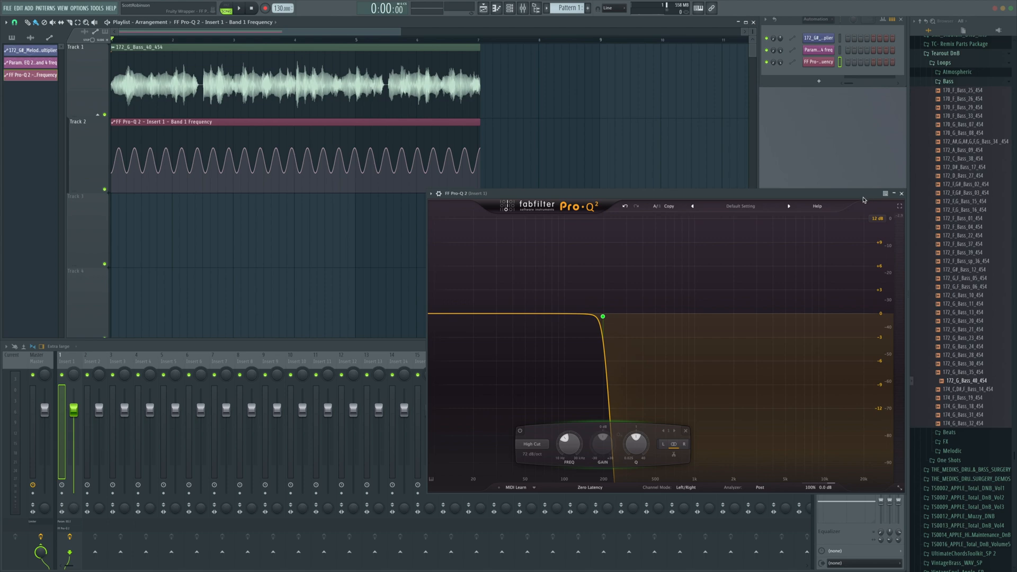
{"action": "mouse_move", "coordinate": [763, 176]}
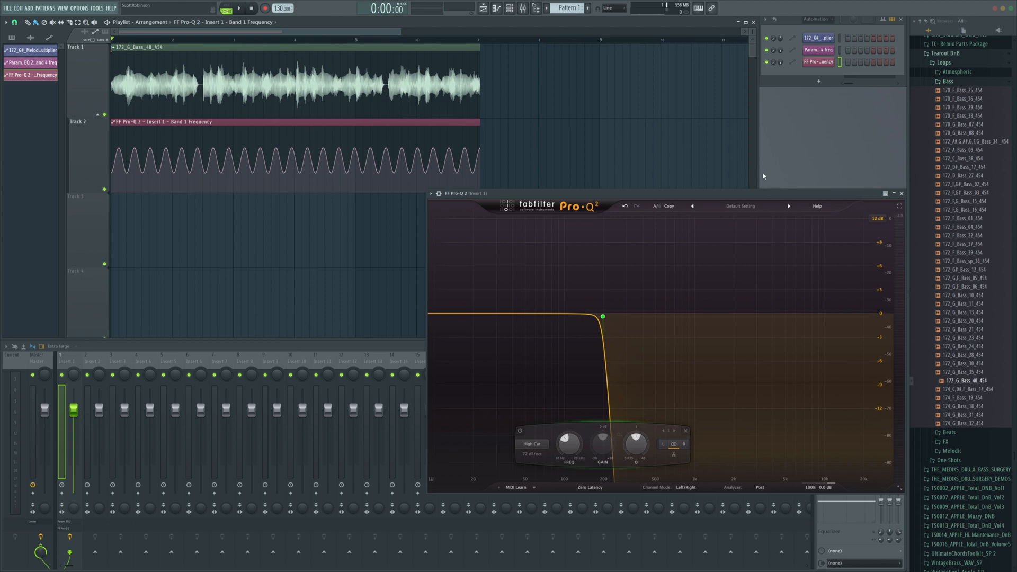